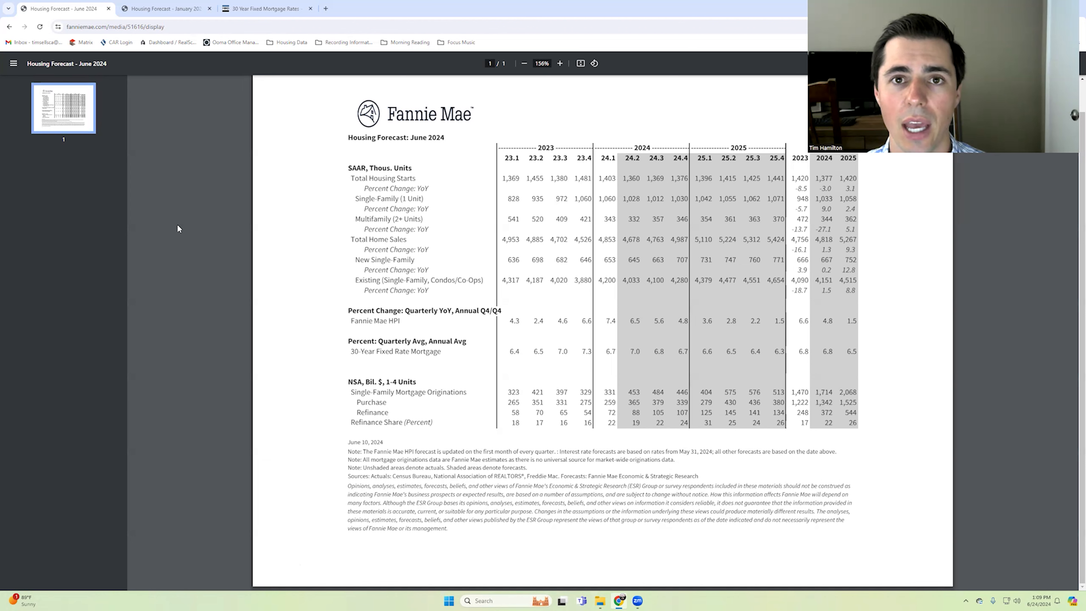
# Show Mortgage News Daily's 30-year fixed page with its 7.02% rate and history chart
pyautogui.click(263, 8)
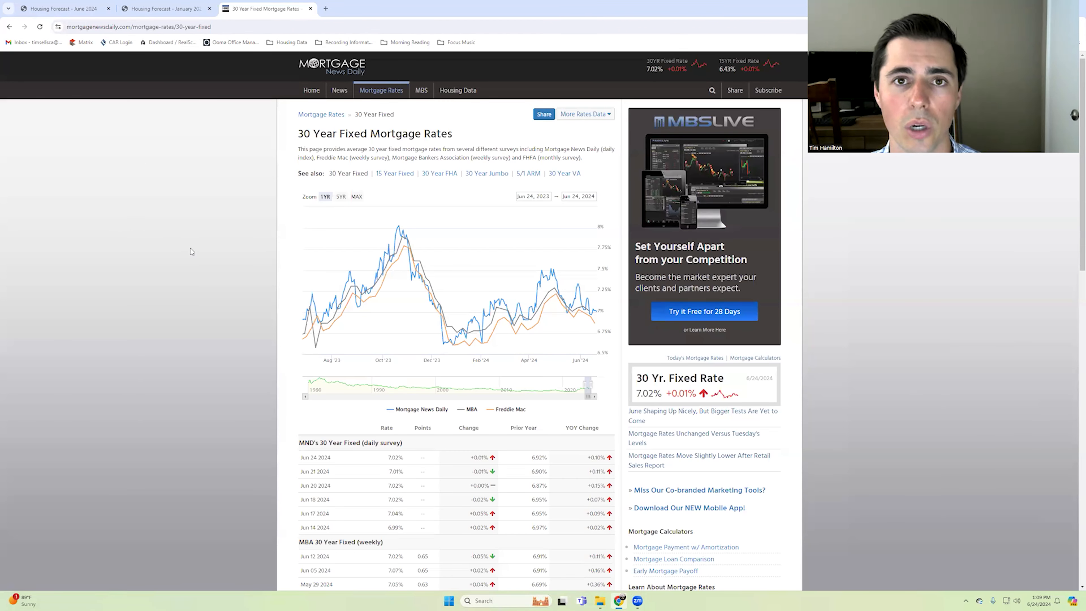
pyautogui.moveTo(596, 303)
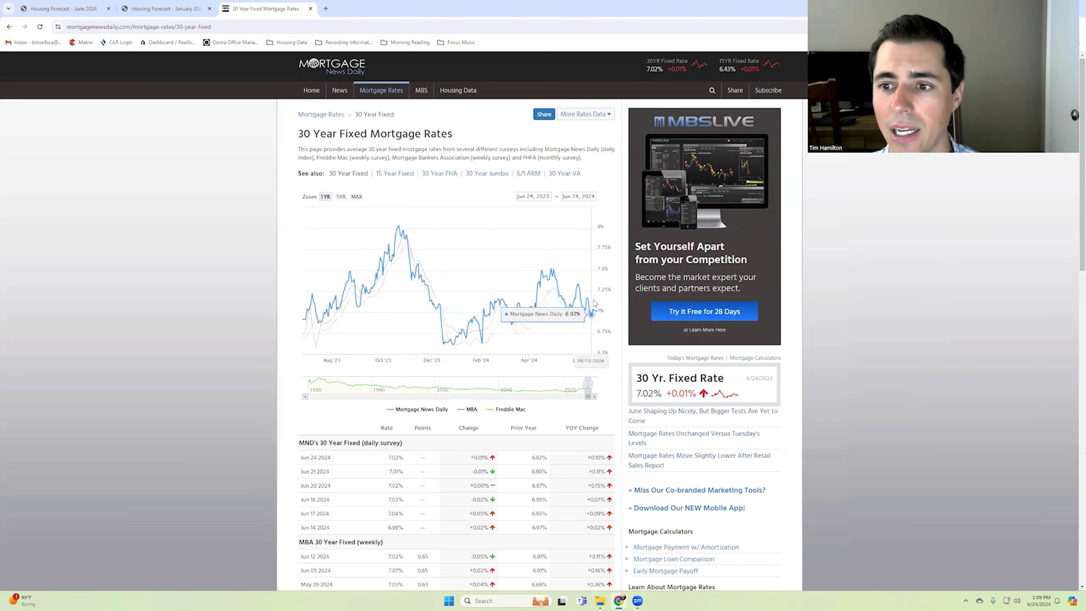
pyautogui.moveTo(598, 312)
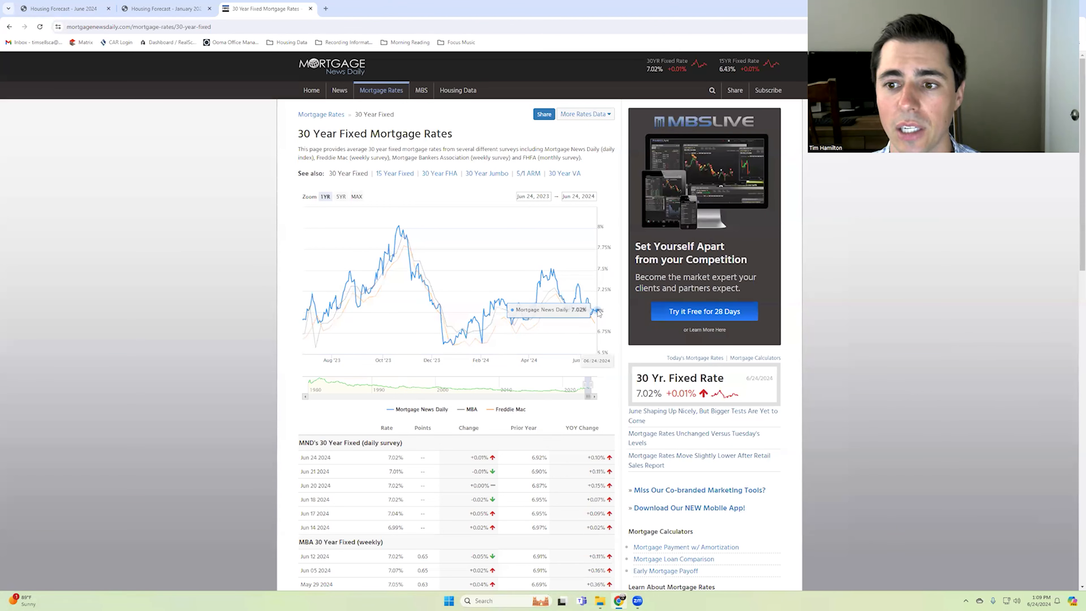
pyautogui.moveTo(868, 313)
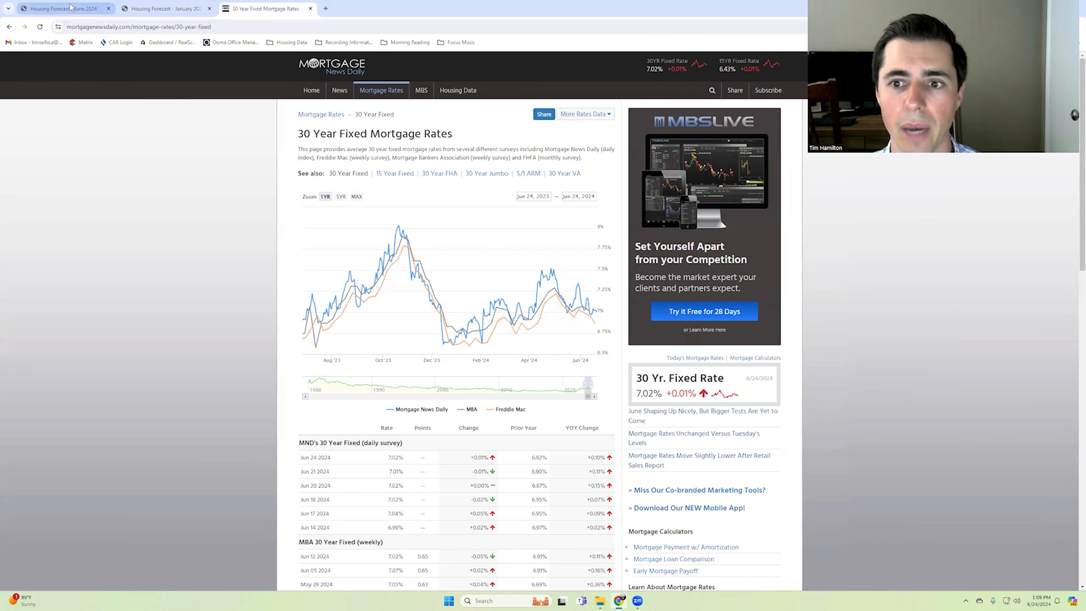
# Return to the Fannie Mae June 2024 housing forecast PDF
pyautogui.click(62, 8)
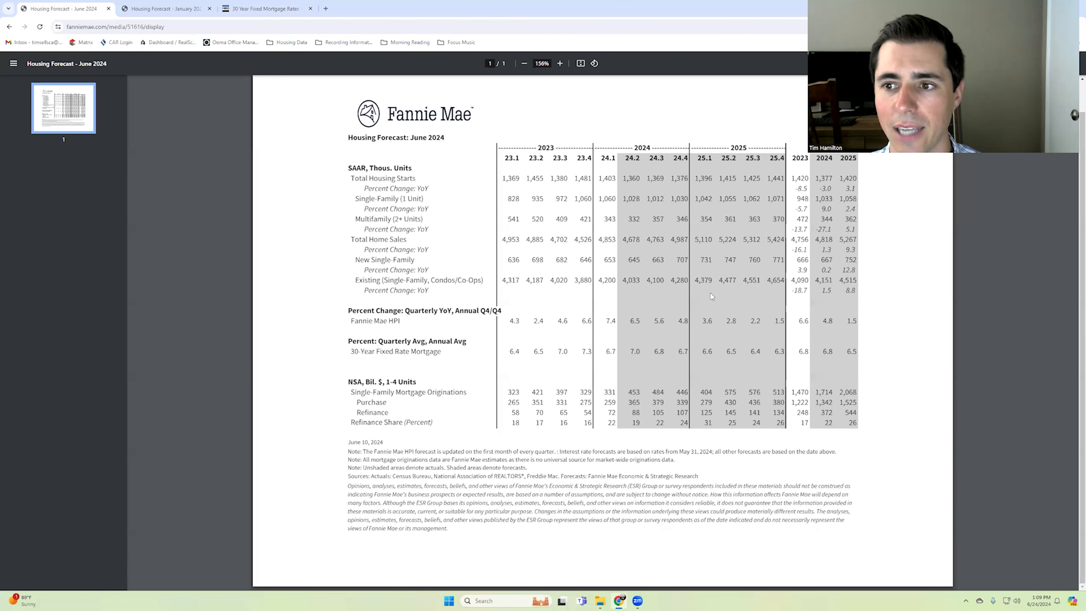
pyautogui.moveTo(624, 352)
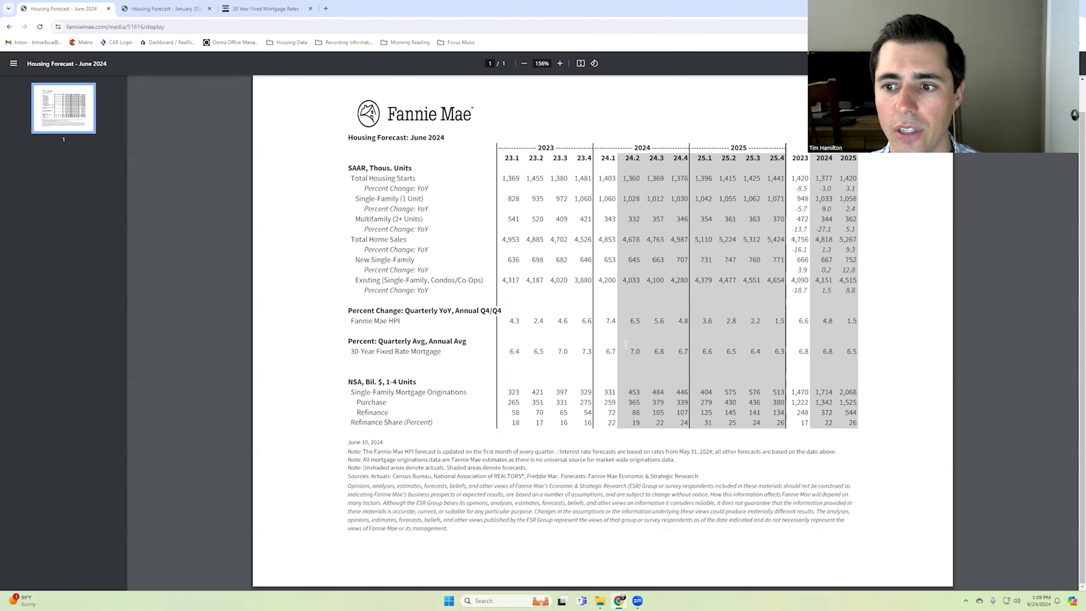
pyautogui.moveTo(634, 368)
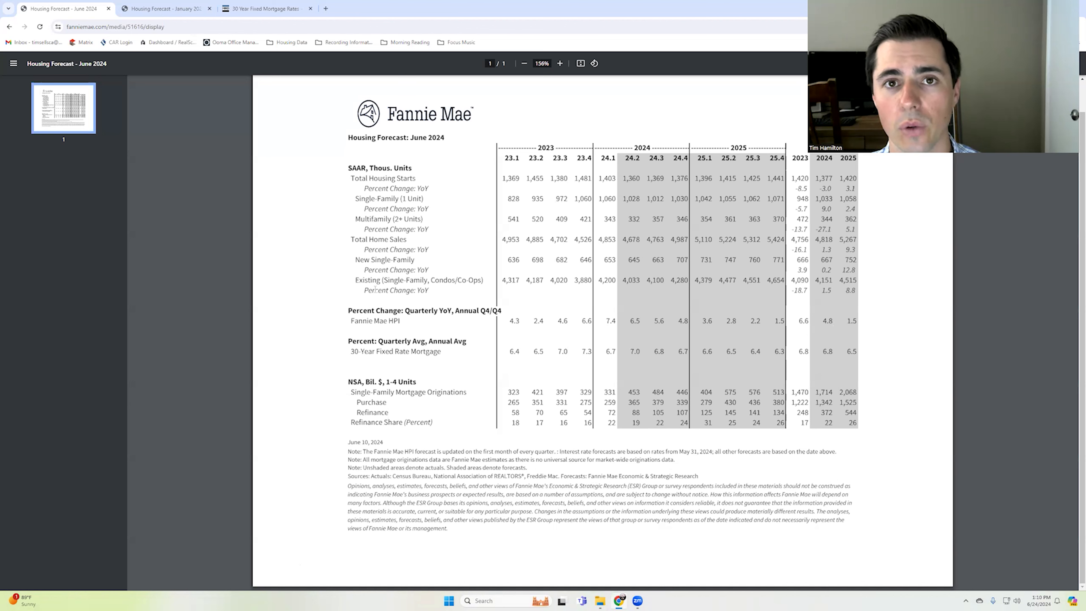
# Switch to the Fannie Mae January 2024 housing forecast PDF for comparison
pyautogui.click(159, 9)
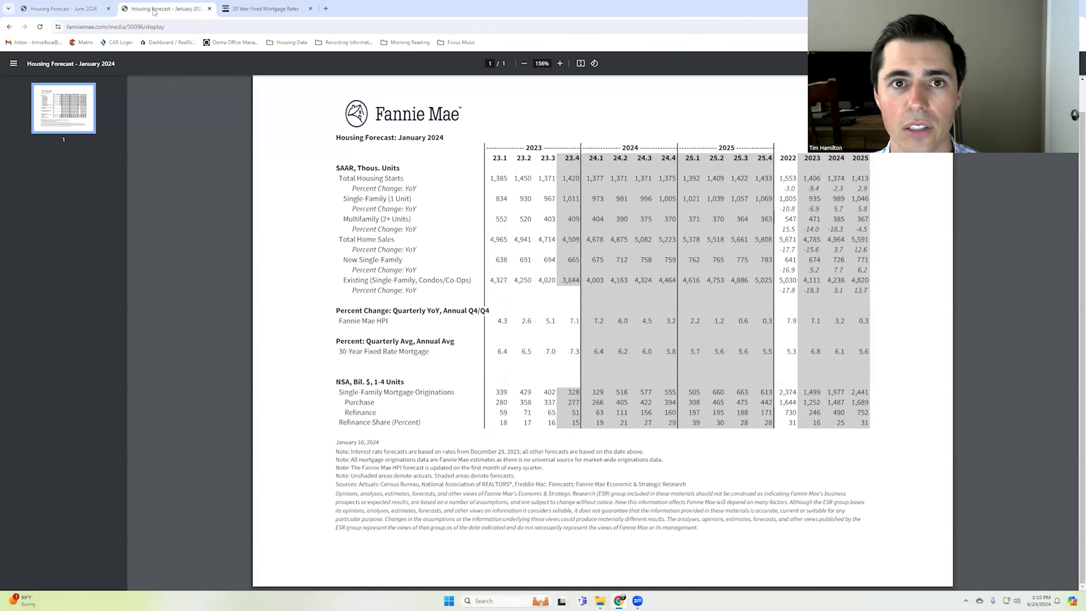
pyautogui.moveTo(465, 155)
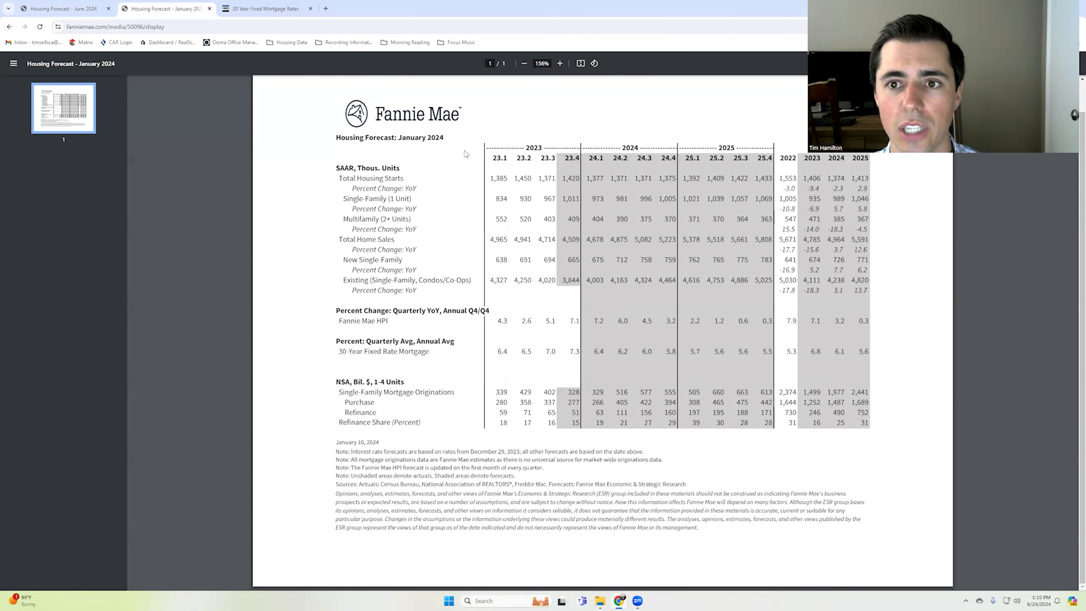
pyautogui.moveTo(720, 366)
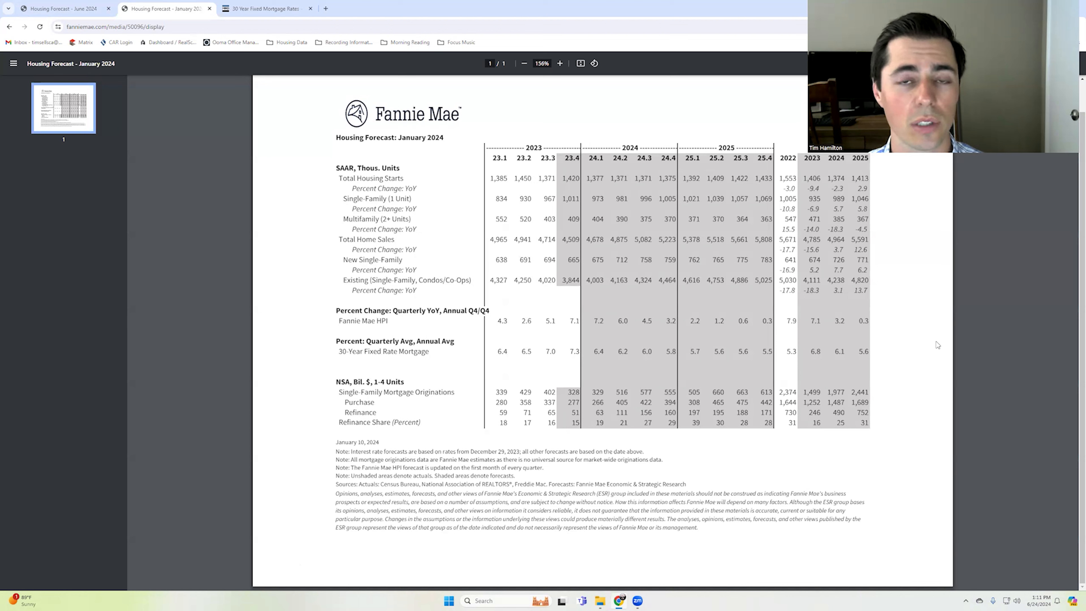
pyautogui.moveTo(208, 126)
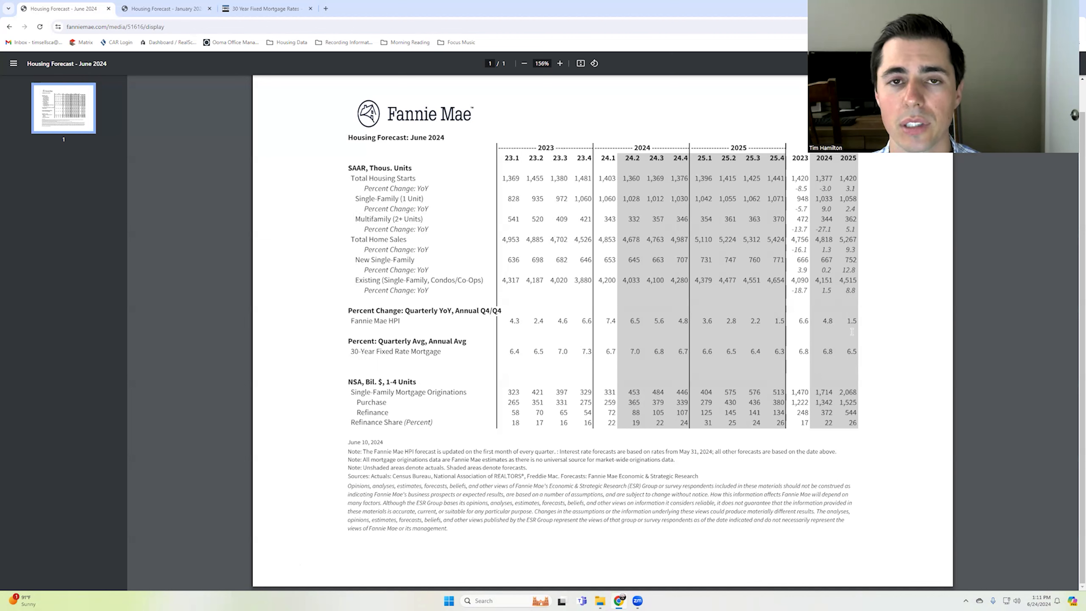
pyautogui.moveTo(871, 330)
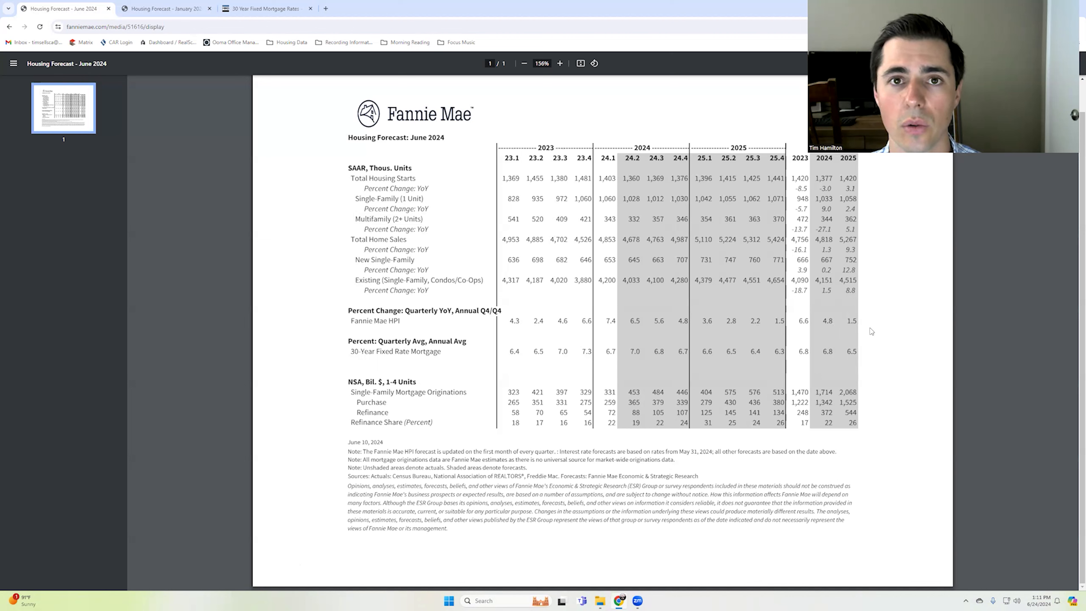